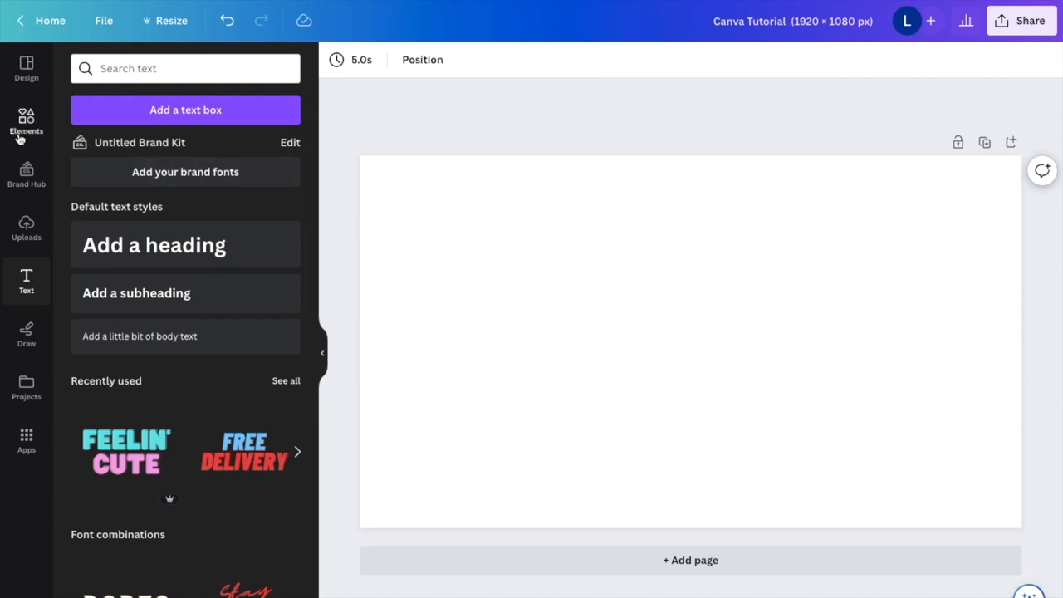
{"action": "mouse_move", "coordinate": [33, 133]}
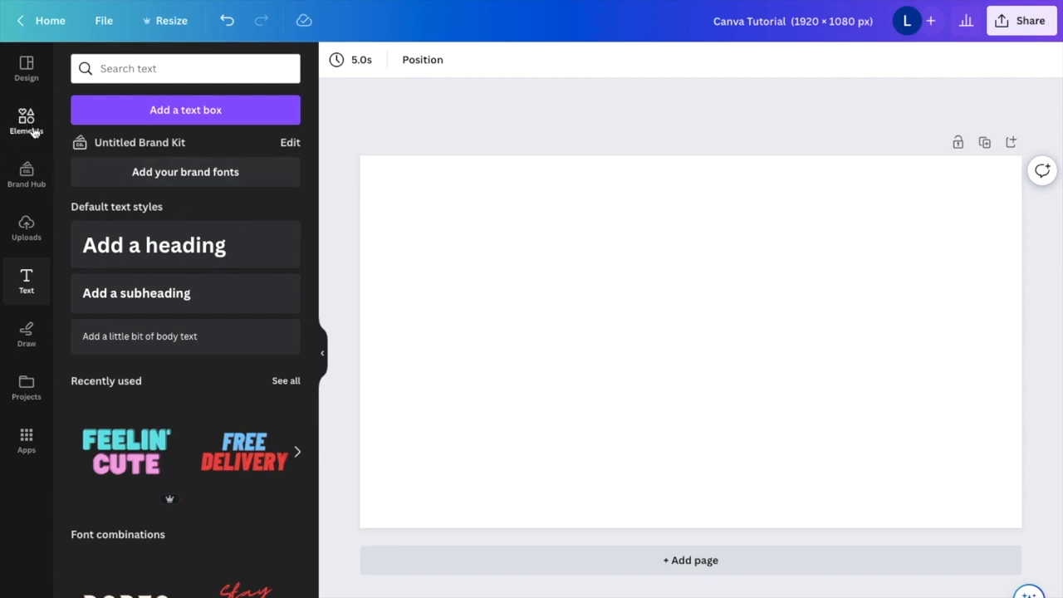
Step: Browse Elements to Charts and show all line and dot chart styles
{"action": "left_click", "coordinate": [26, 122]}
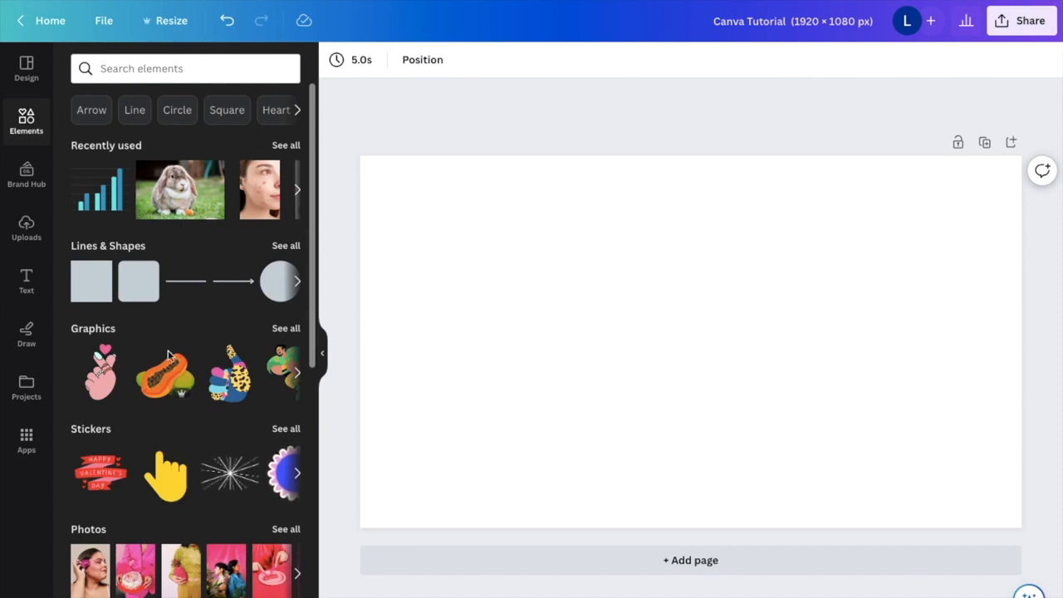
{"action": "scroll", "scroll_direction": "down", "scroll_amount": 3}
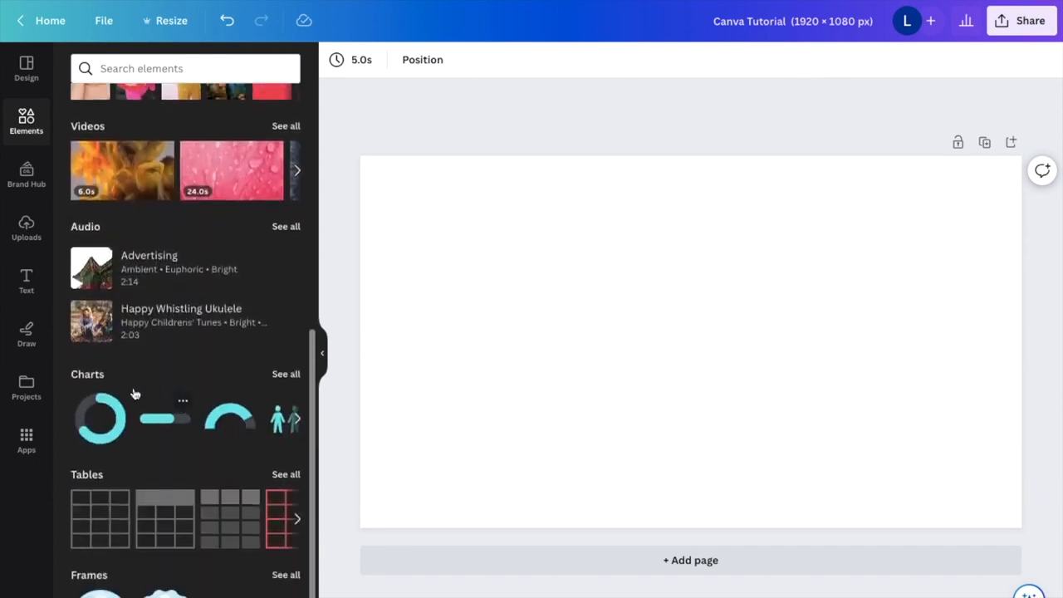
{"action": "mouse_move", "coordinate": [289, 377]}
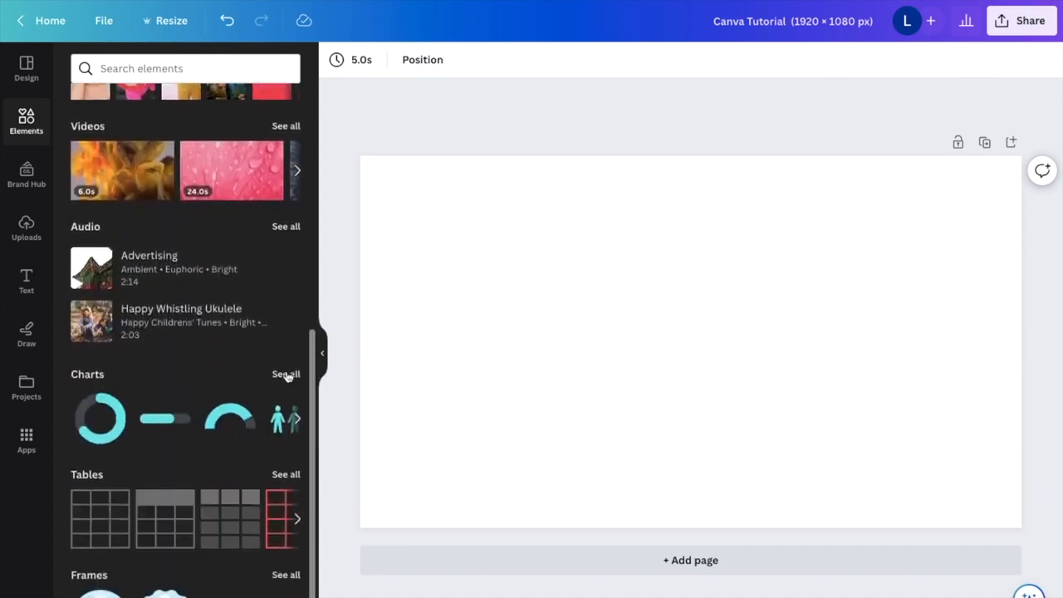
{"action": "left_click", "coordinate": [285, 373]}
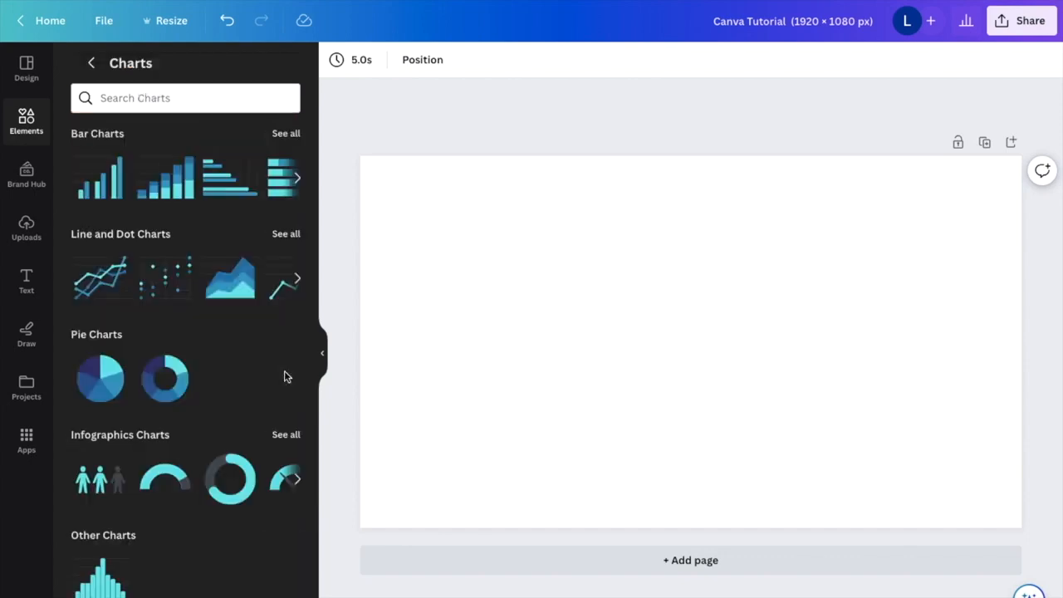
{"action": "mouse_move", "coordinate": [174, 248]}
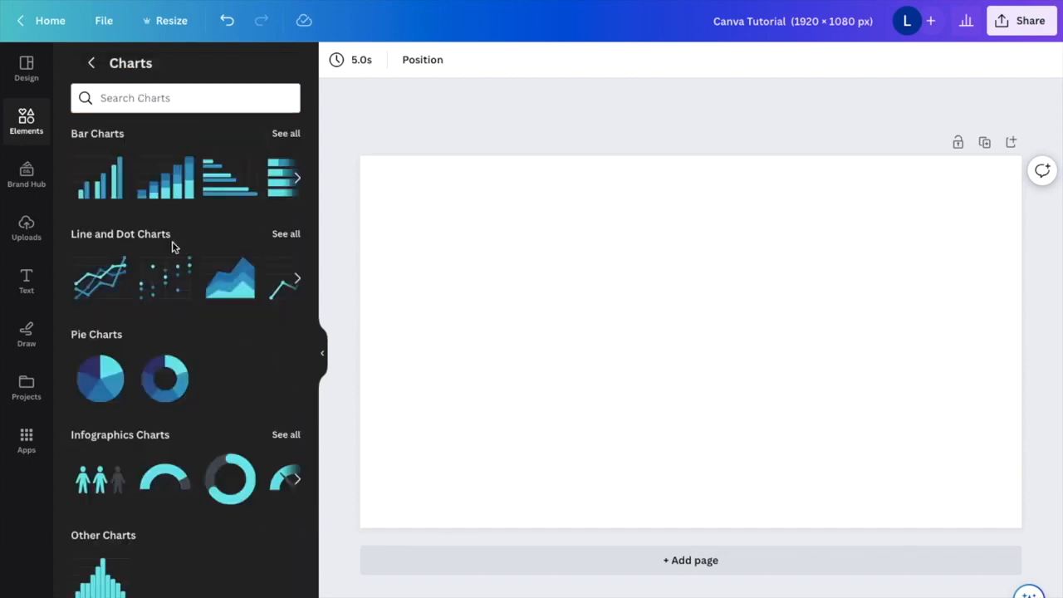
{"action": "left_click", "coordinate": [285, 233]}
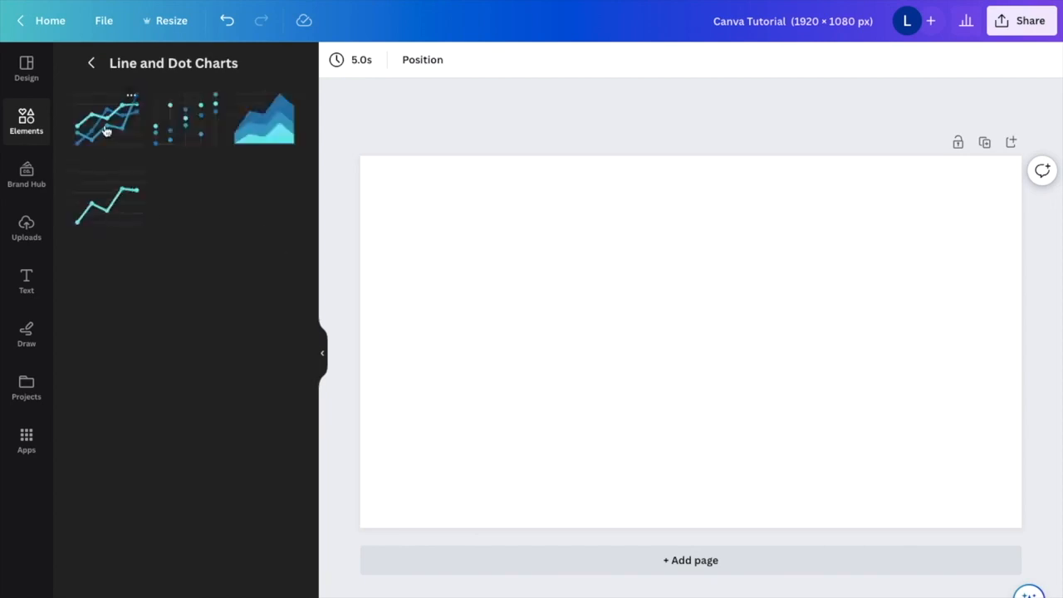
Step: Add the three-line chart, colour its lines red and green, and set line weight to 21
{"action": "left_click", "coordinate": [106, 120]}
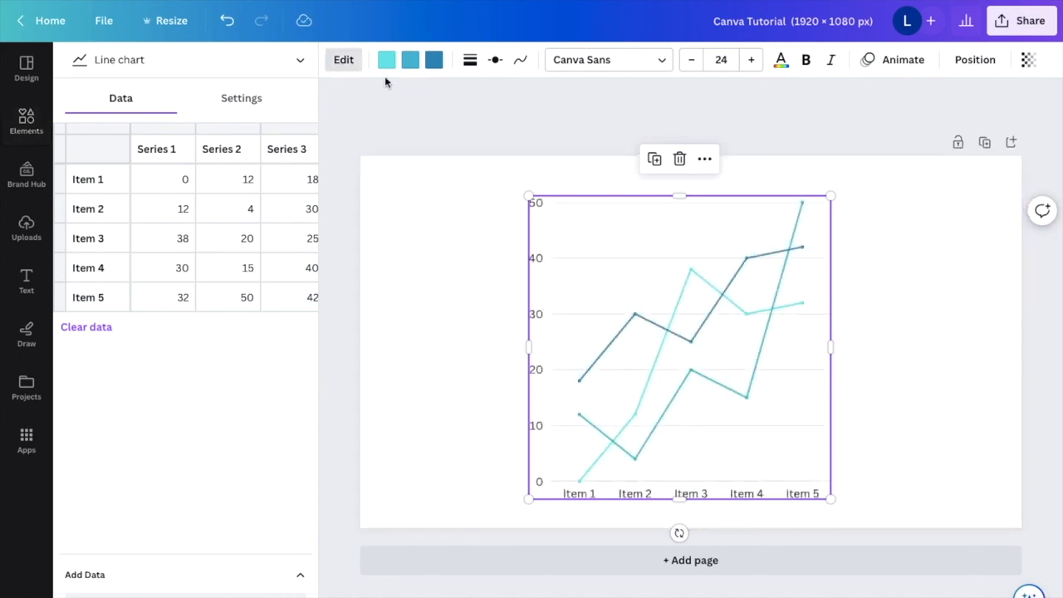
{"action": "left_click", "coordinate": [386, 59]}
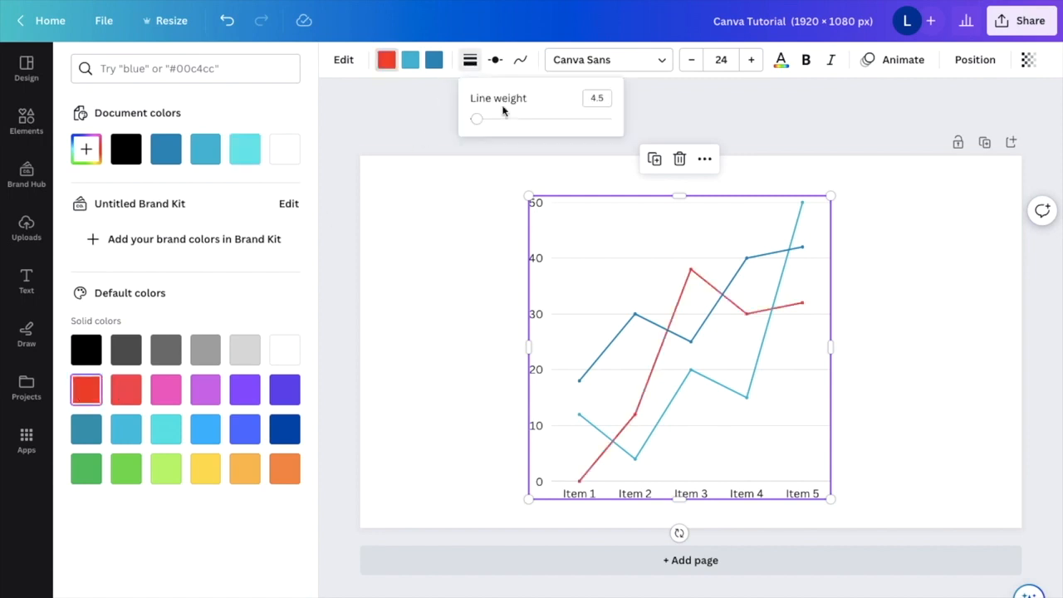
{"action": "left_click_drag", "start_coordinate": [476, 119], "coordinate": [501, 118]}
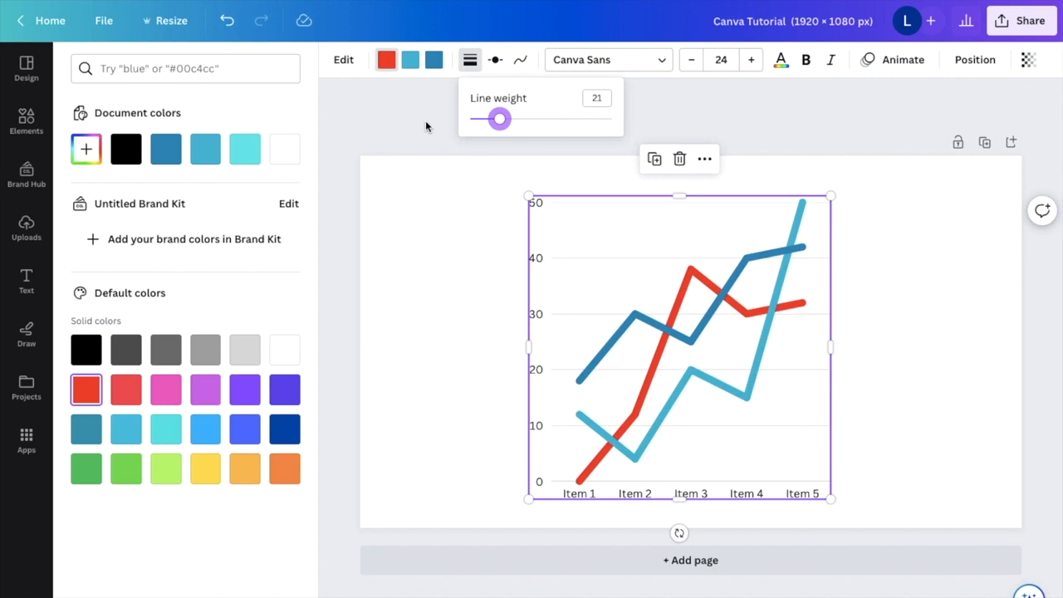
{"action": "mouse_move", "coordinate": [420, 75]}
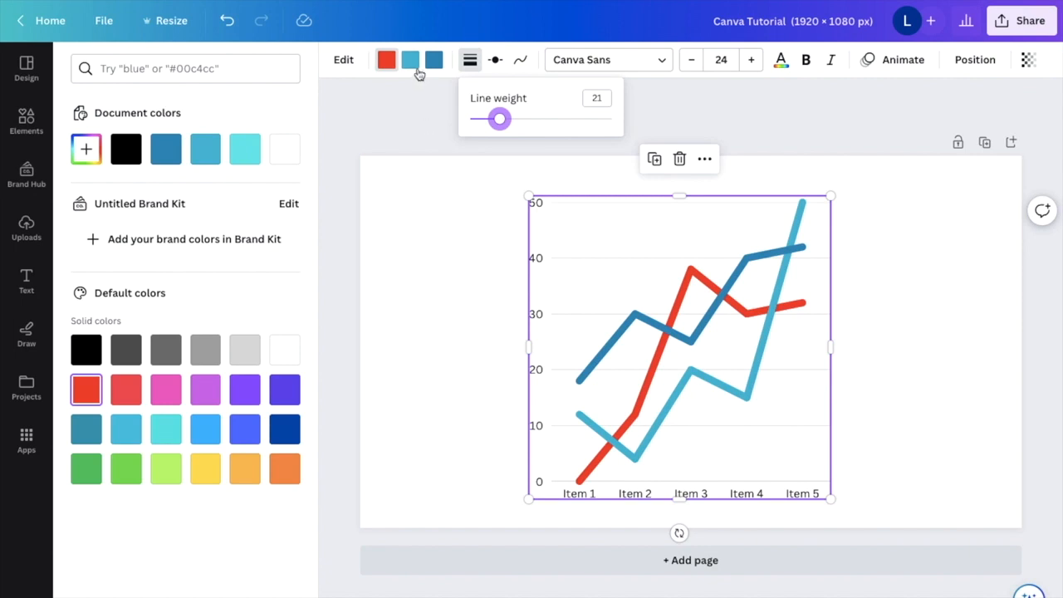
{"action": "left_click", "coordinate": [86, 468]}
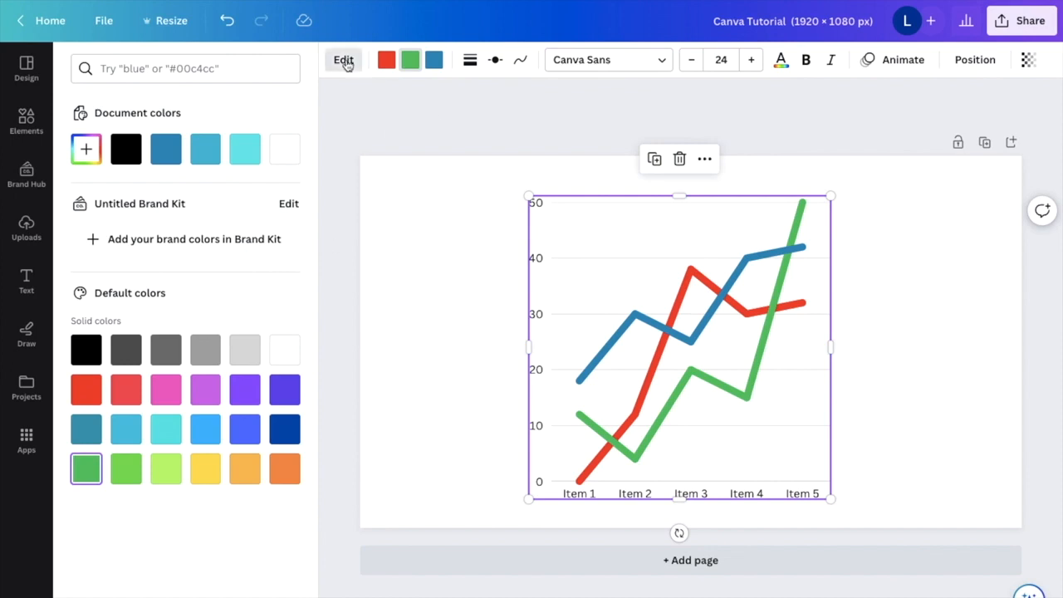
Step: Open the chart's Data table and select the Item 1 label cell
{"action": "left_click", "coordinate": [343, 59]}
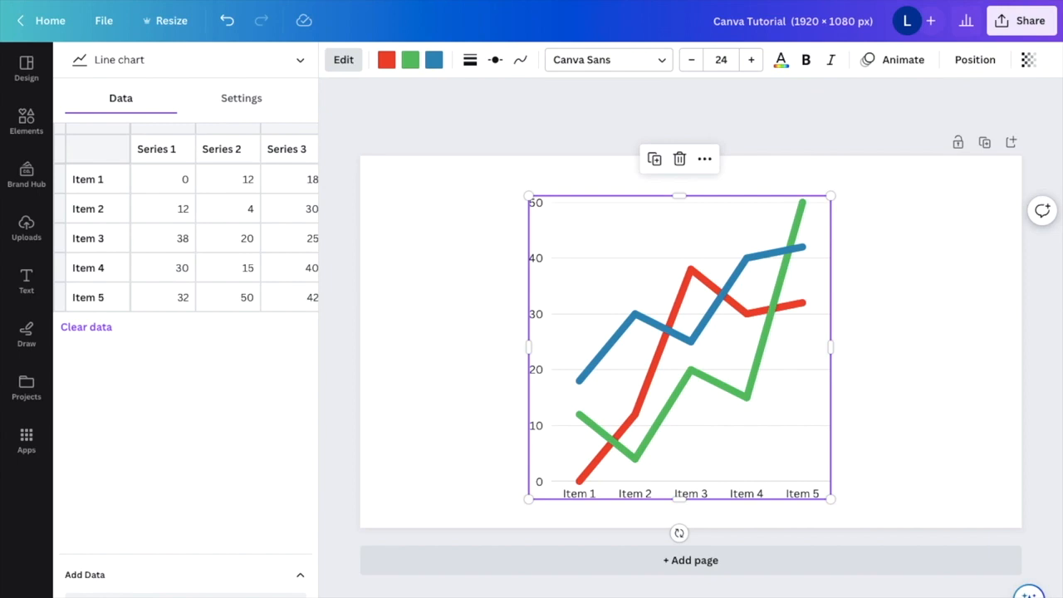
{"action": "mouse_move", "coordinate": [197, 190]}
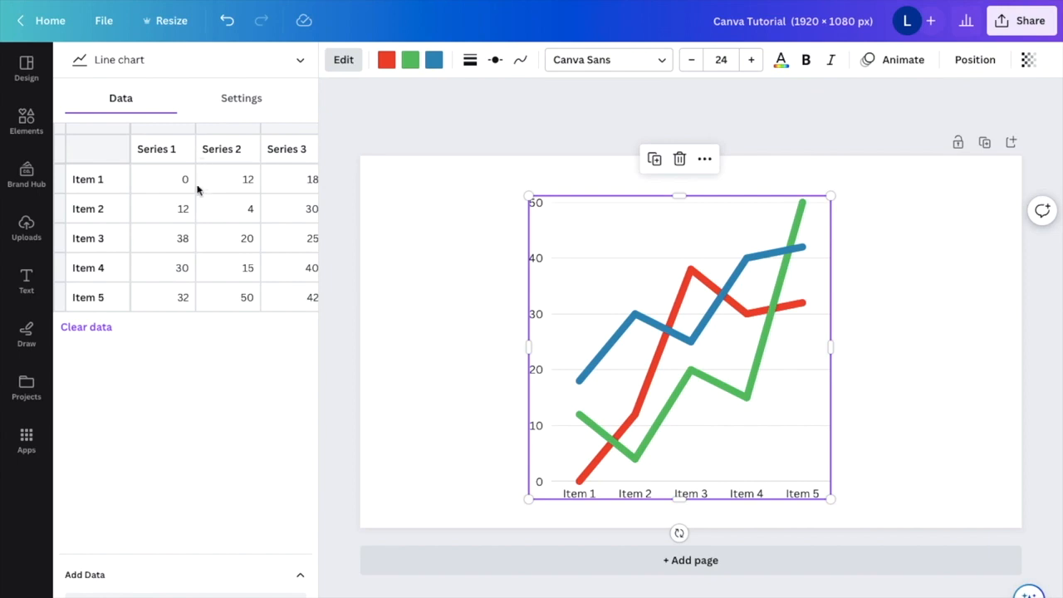
{"action": "mouse_move", "coordinate": [106, 190]}
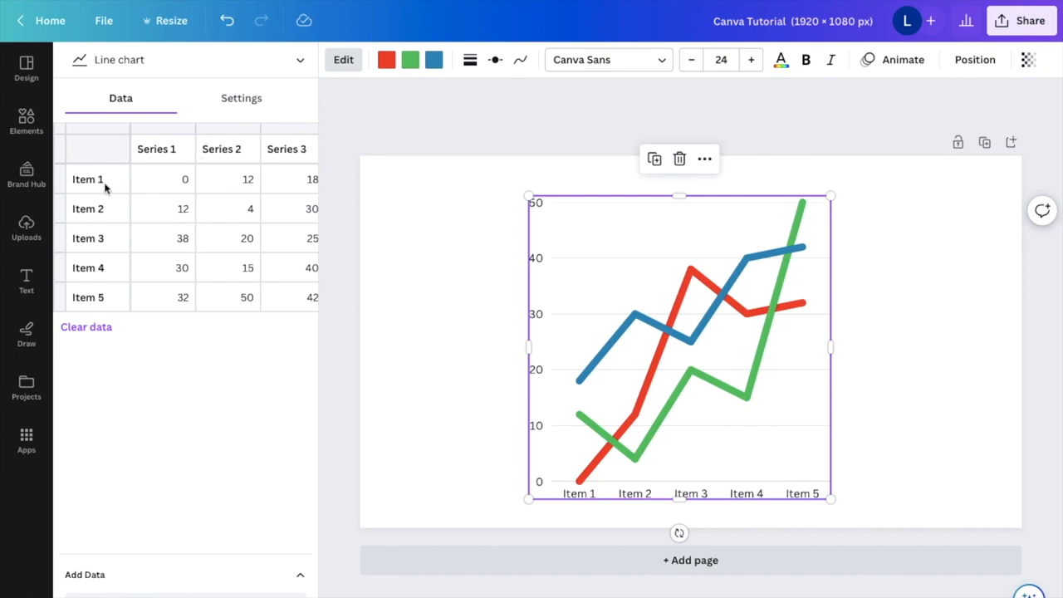
{"action": "left_click", "coordinate": [87, 178]}
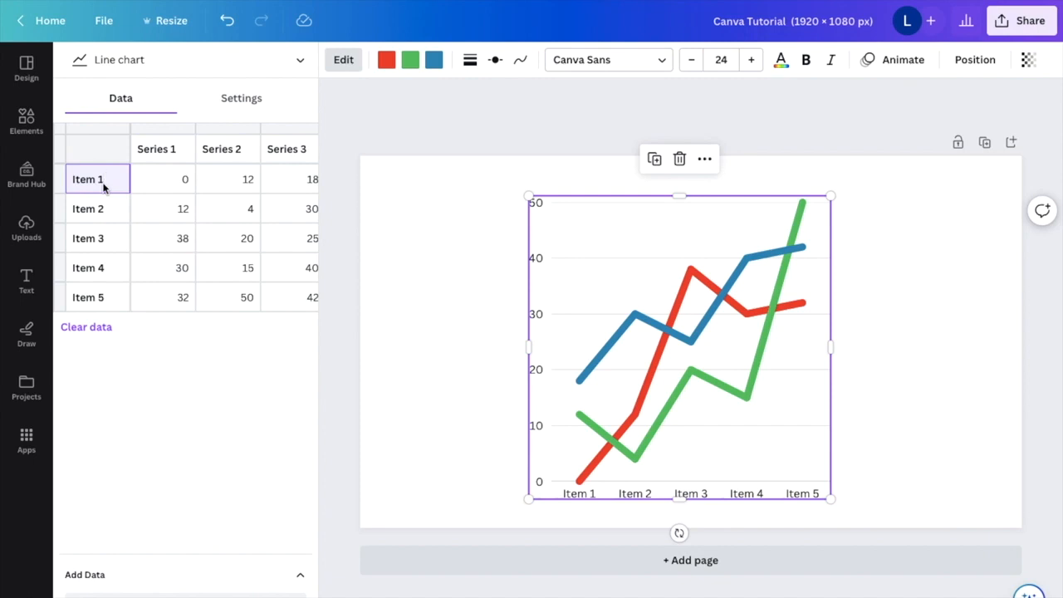
Step: Replace the Item labels with Dogs, Cats, Bears, Lions and Fish, and start a sixth label
{"action": "double_click", "coordinate": [87, 180]}
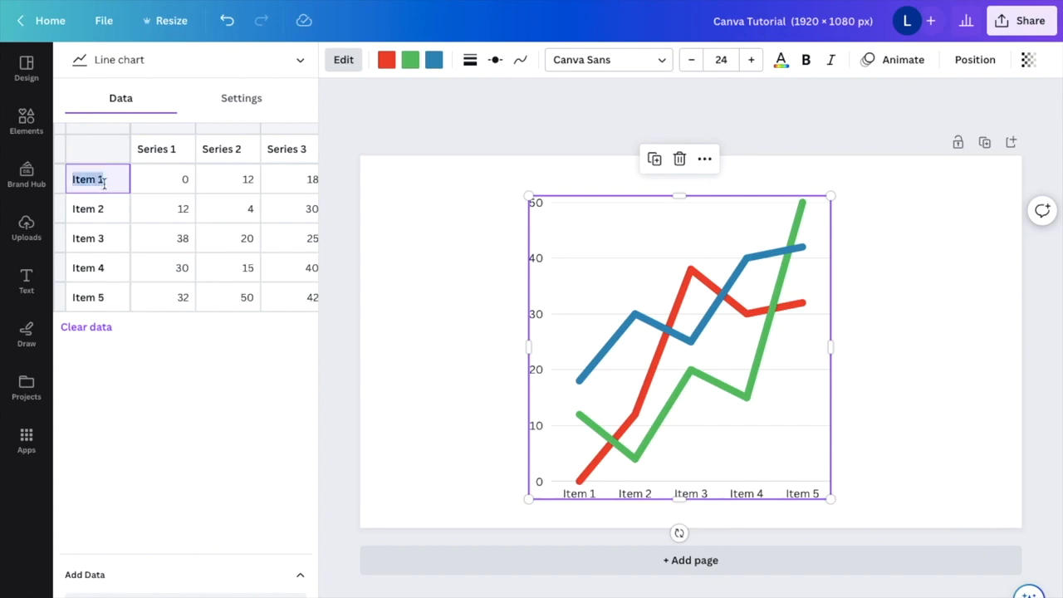
{"action": "type", "text": "Dogs"}
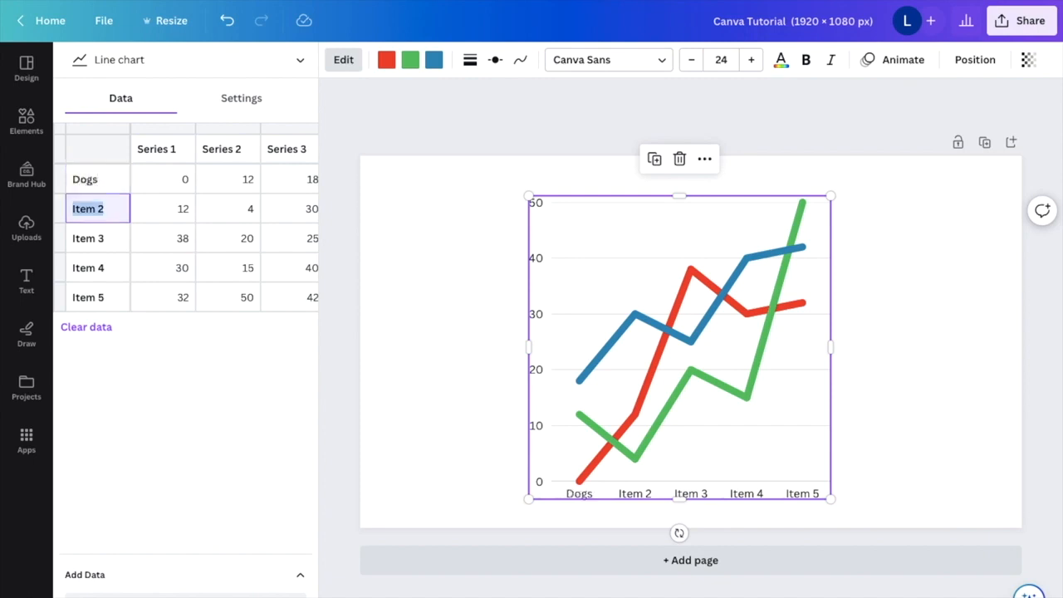
{"action": "type", "text": "Bear"}
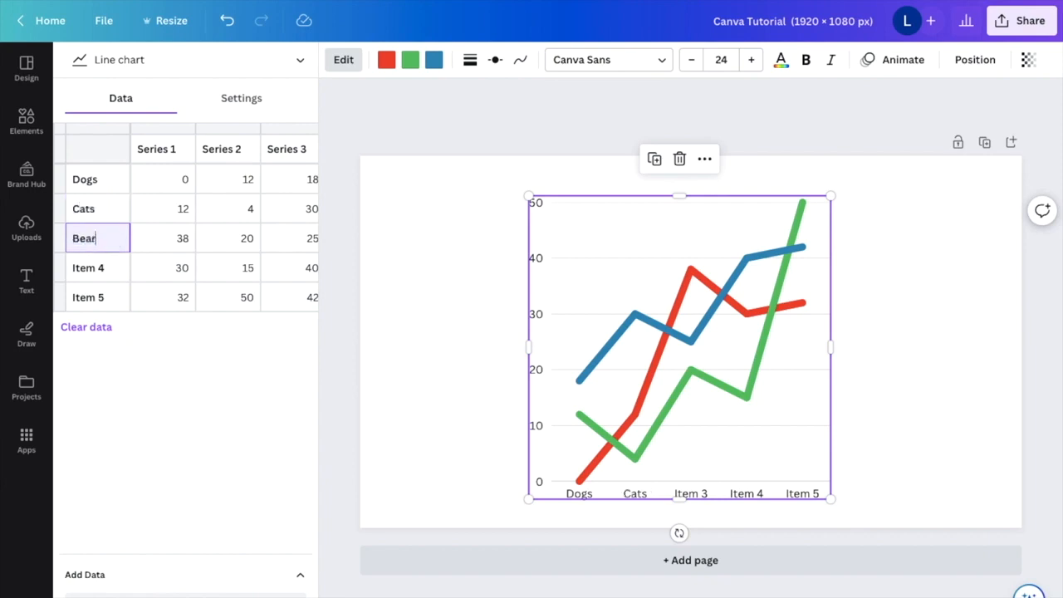
{"action": "type", "text": "Lions"}
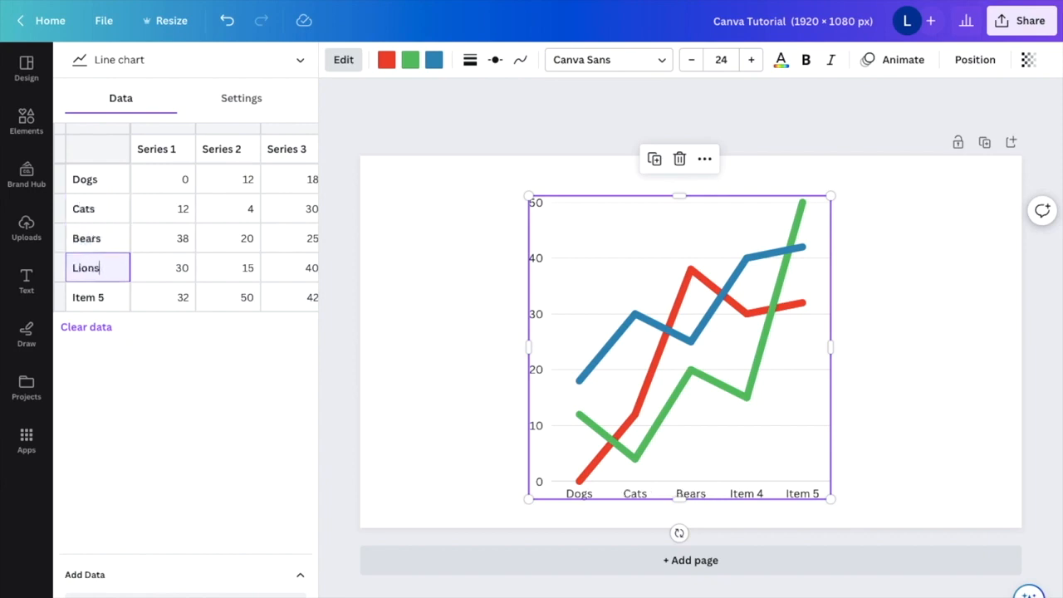
{"action": "type", "text": "Fish"}
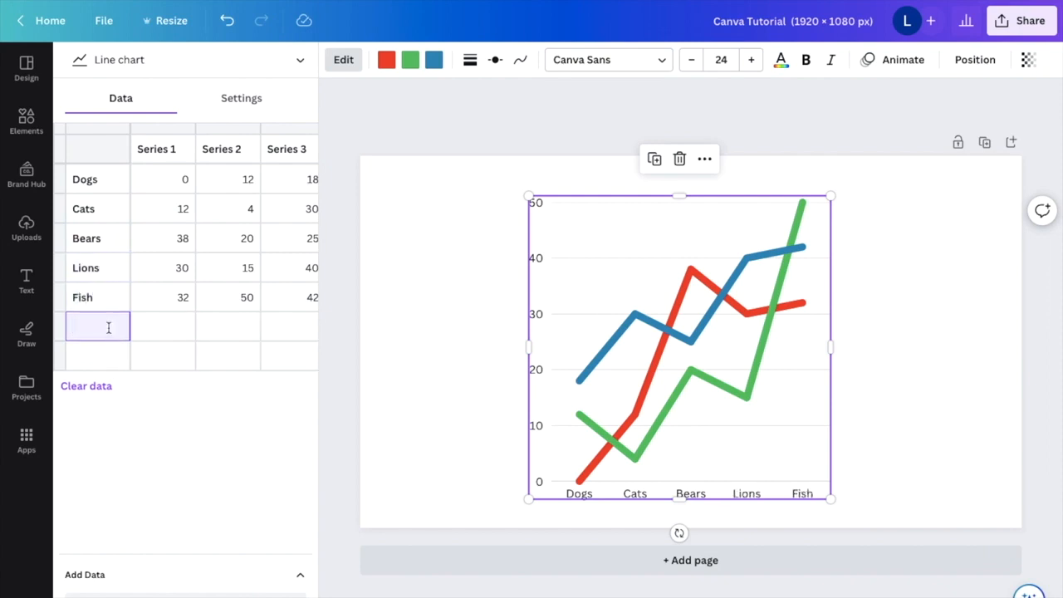
{"action": "type", "text": "Ai"}
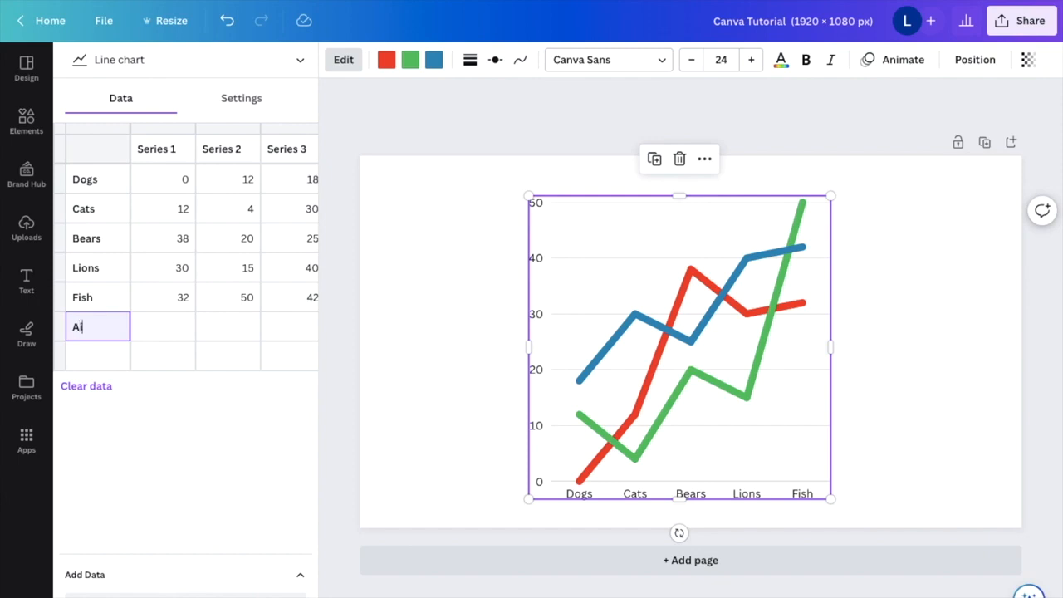
Step: Finish the sixth label as 'Animals' and give it a Series 1 value of 40
{"action": "type", "text": "nimals"}
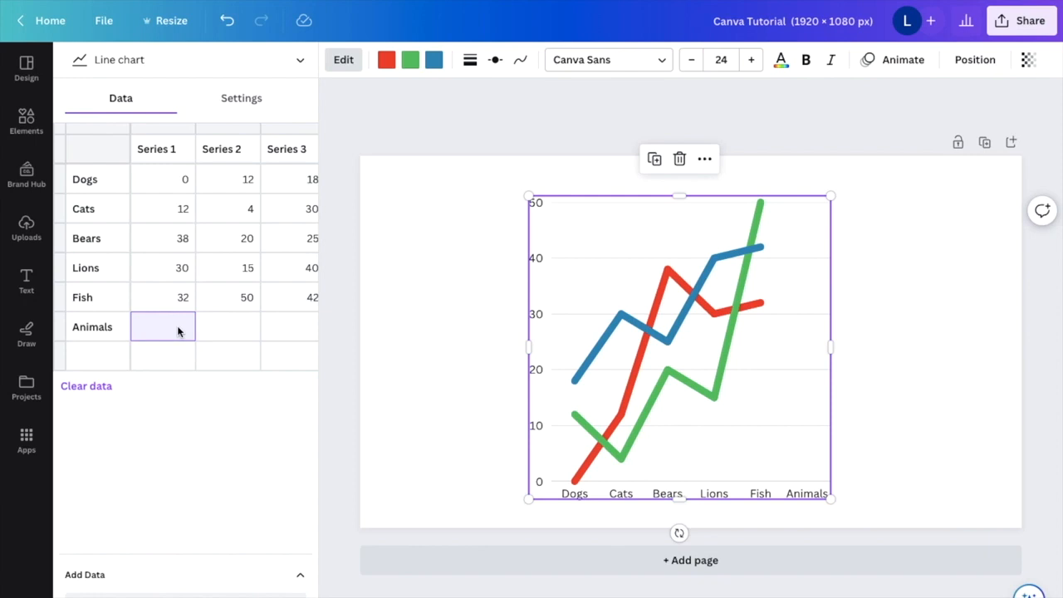
{"action": "type", "text": "40"}
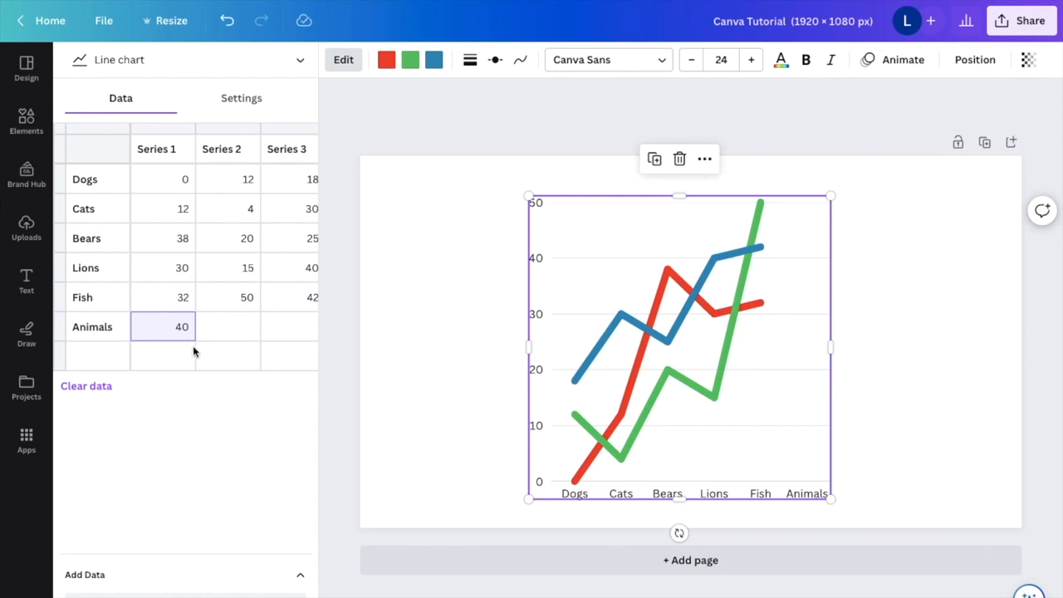